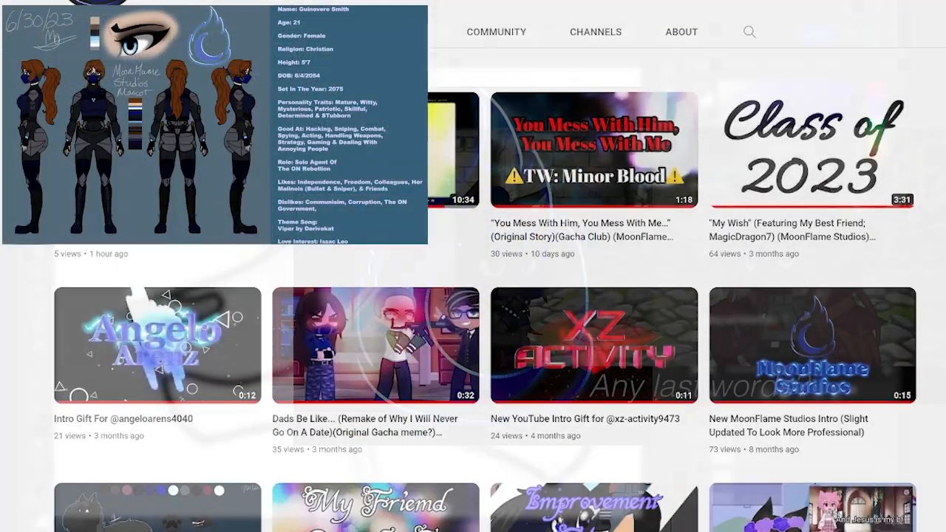
scroll(down, 3)
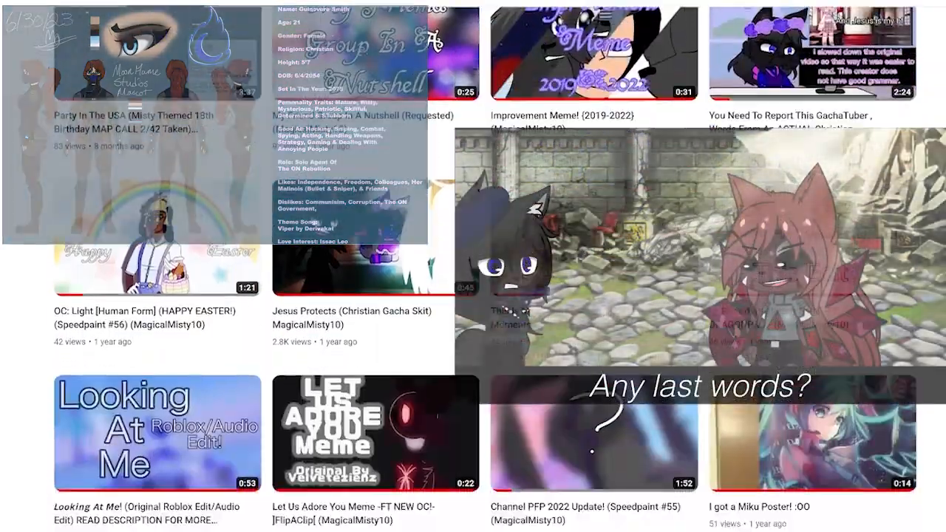
scroll(down, 3)
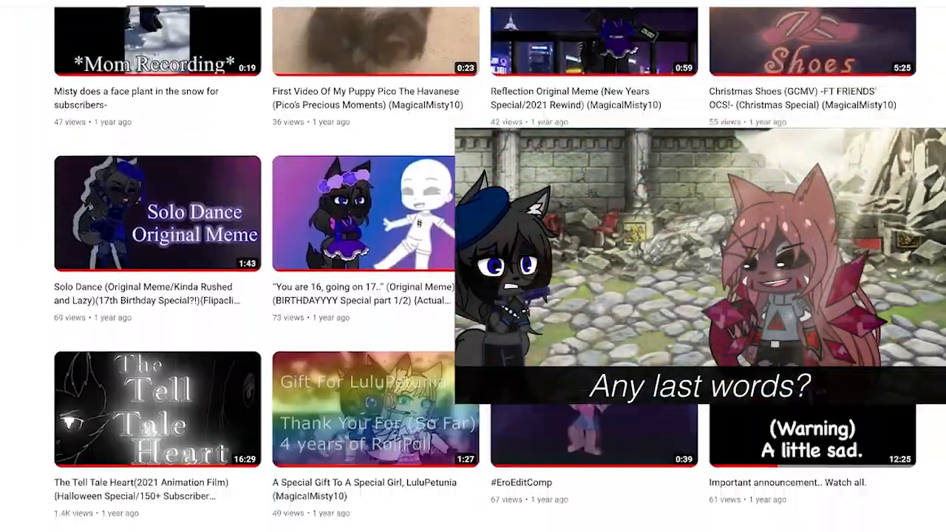
scroll(down, 3)
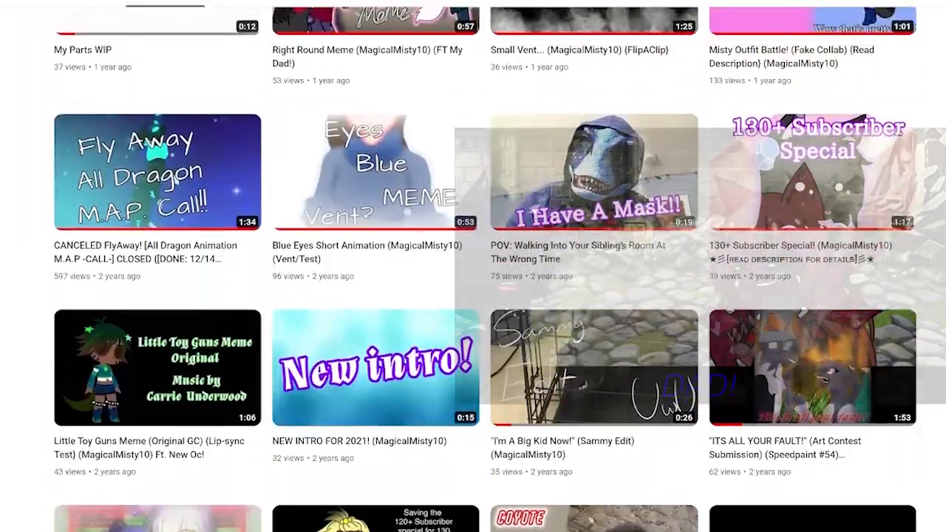
scroll(down, 3)
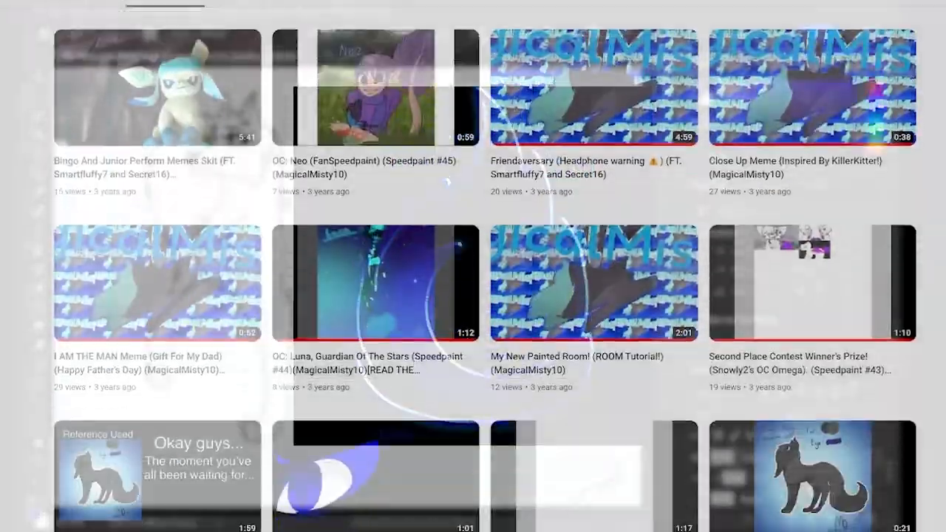
scroll(down, 3)
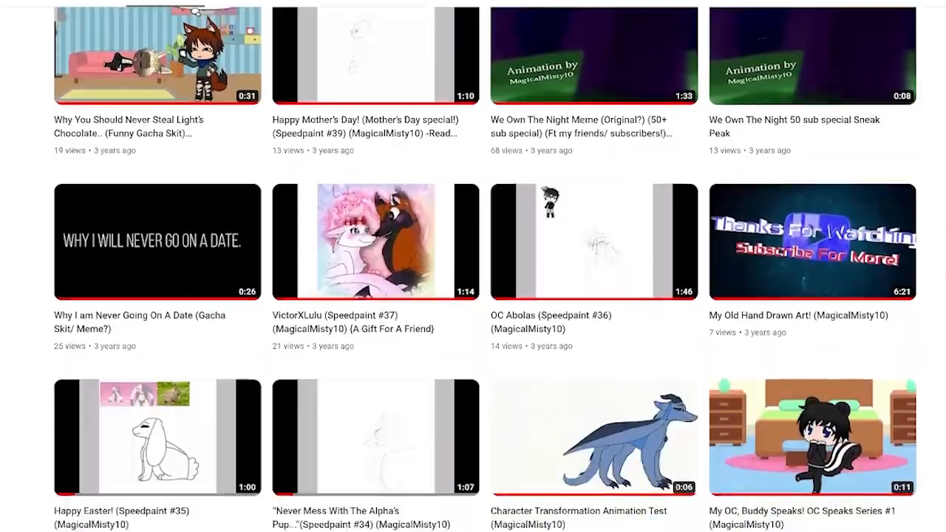
scroll(down, 3)
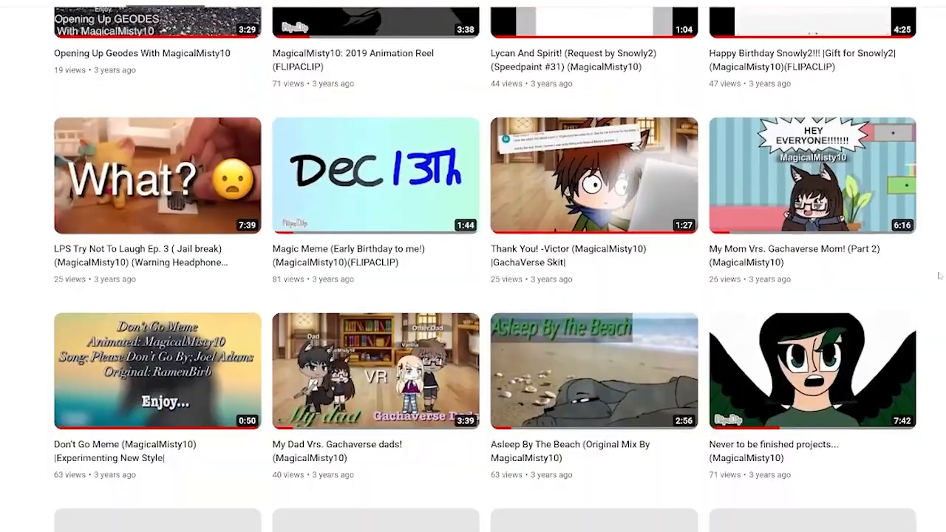
scroll(down, 3)
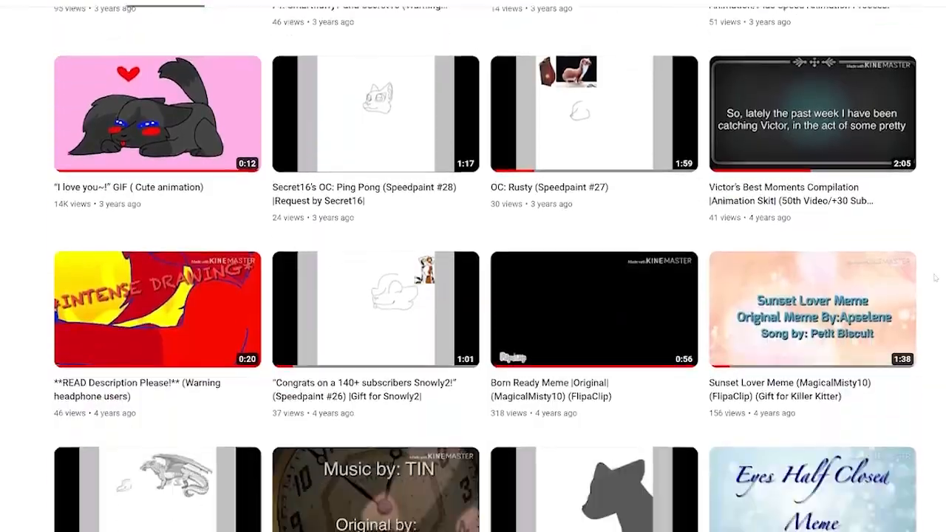